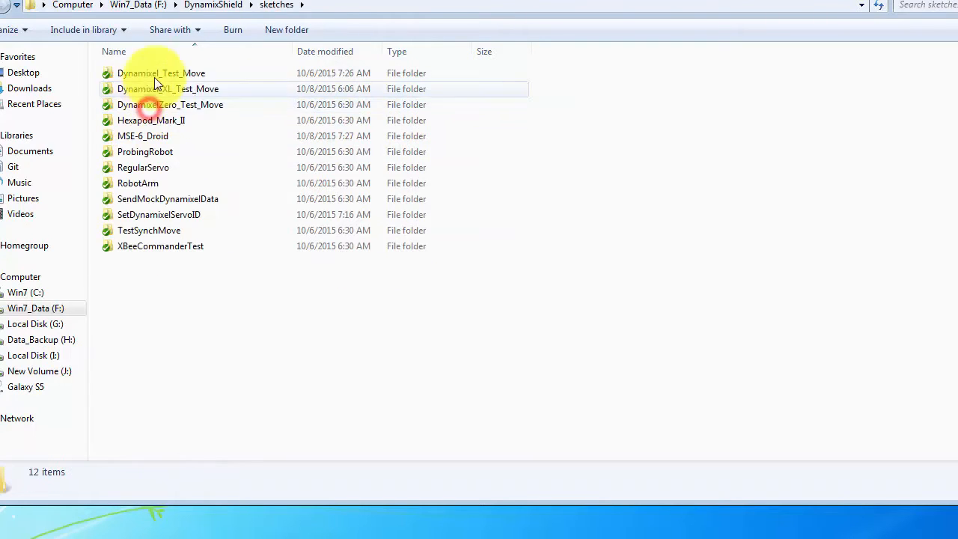
- Launch I2CMotorDriverDemoCode.ino from the MSE-6_Droid sketches folder into the Arduino IDE
double_click(144, 134)
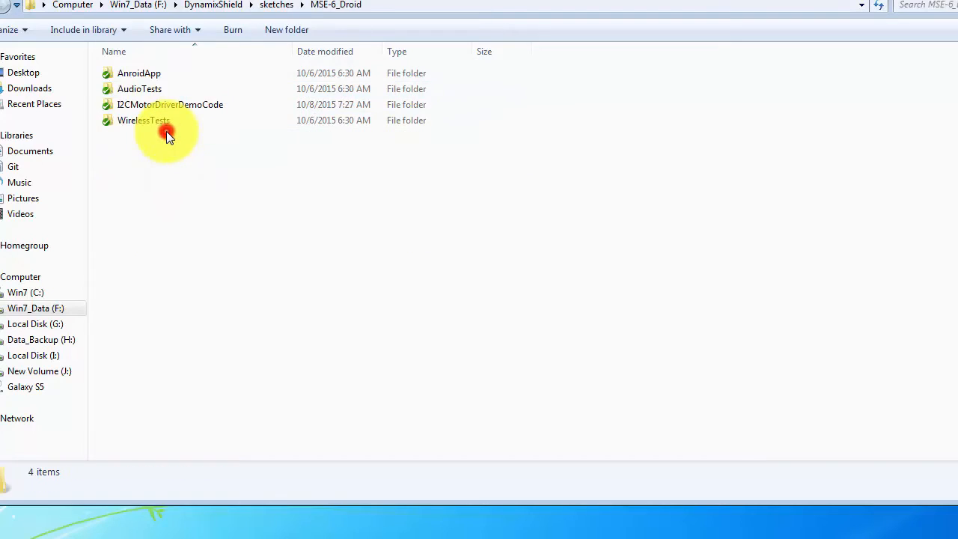
double_click(171, 105)
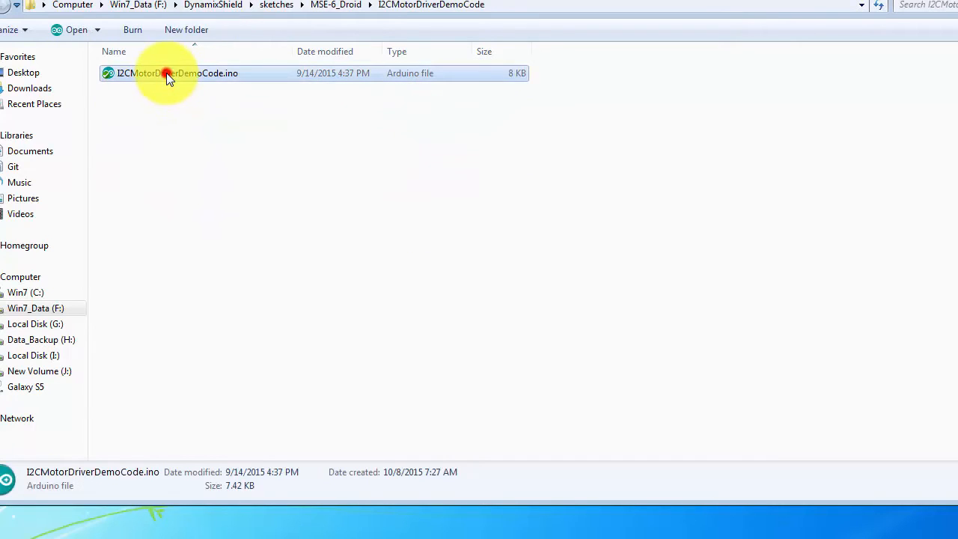
double_click(177, 72)
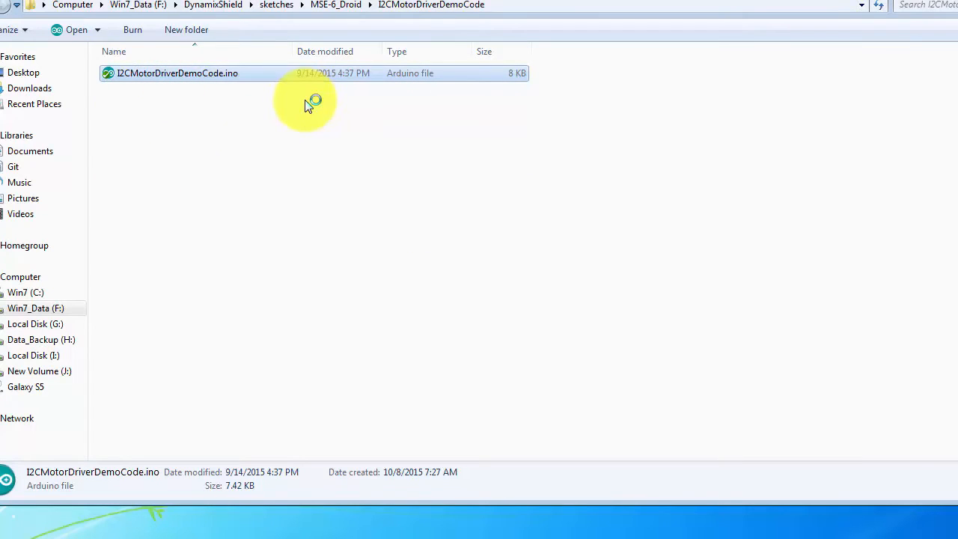
double_click(177, 72)
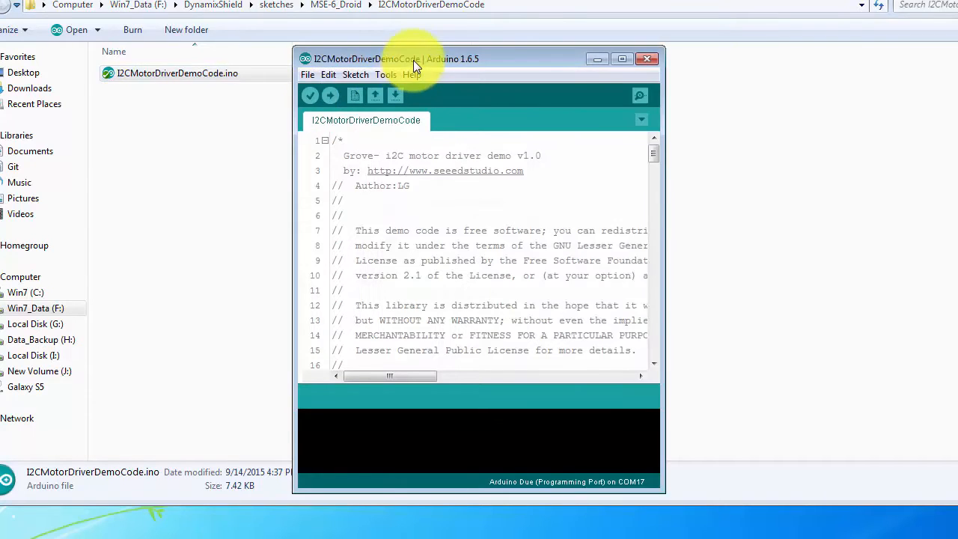
- Maximize the IDE window and read the sketch from the defines down to loop()
left_click(623, 59)
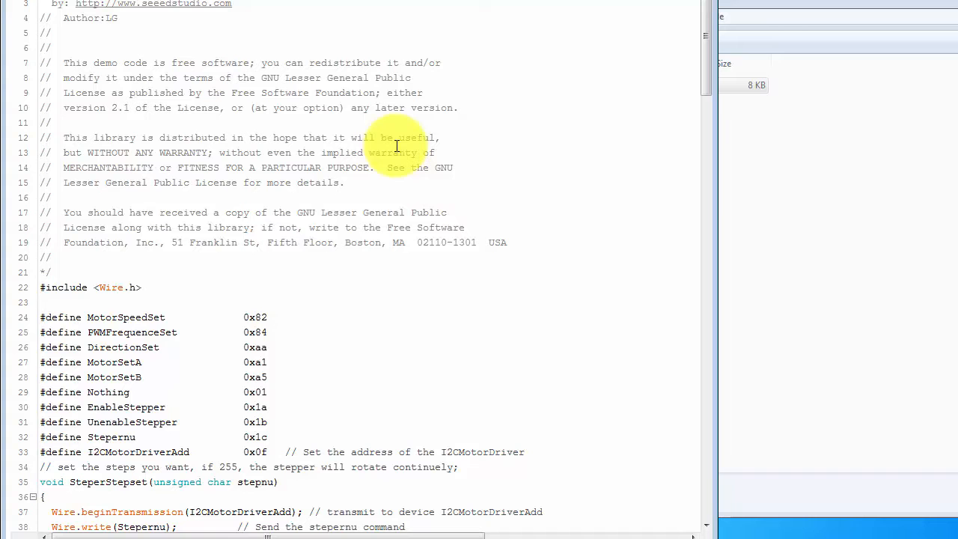
mouse_move(422, 217)
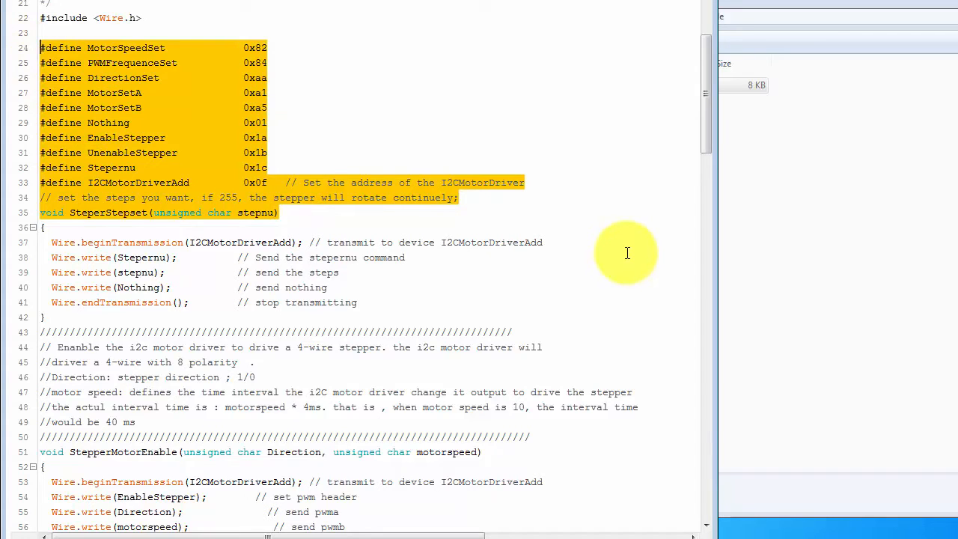
scroll("down", 3)
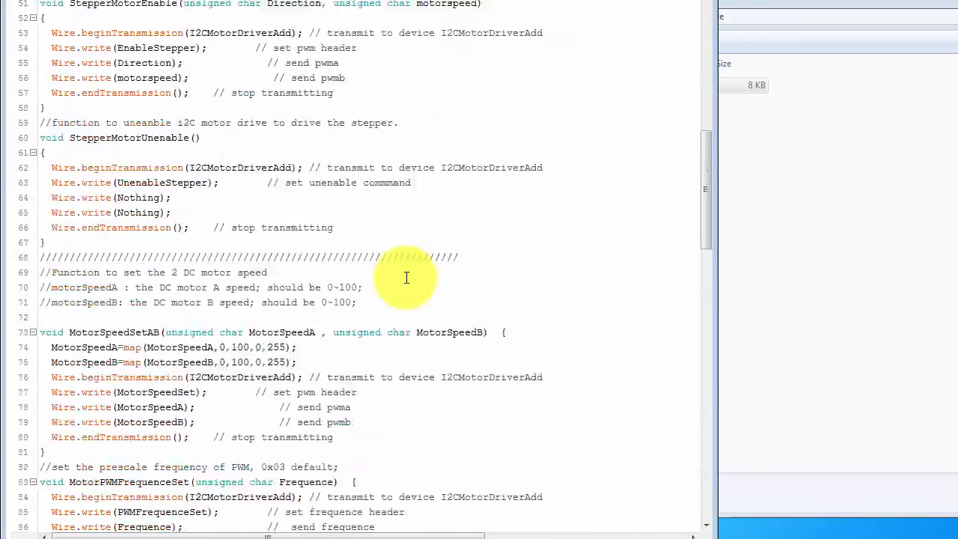
scroll("down", 3)
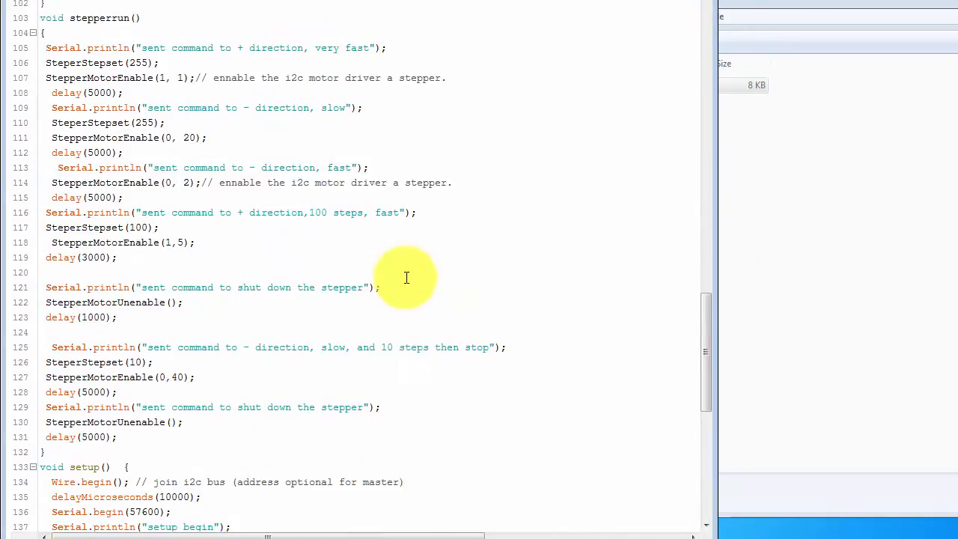
scroll("down", 3)
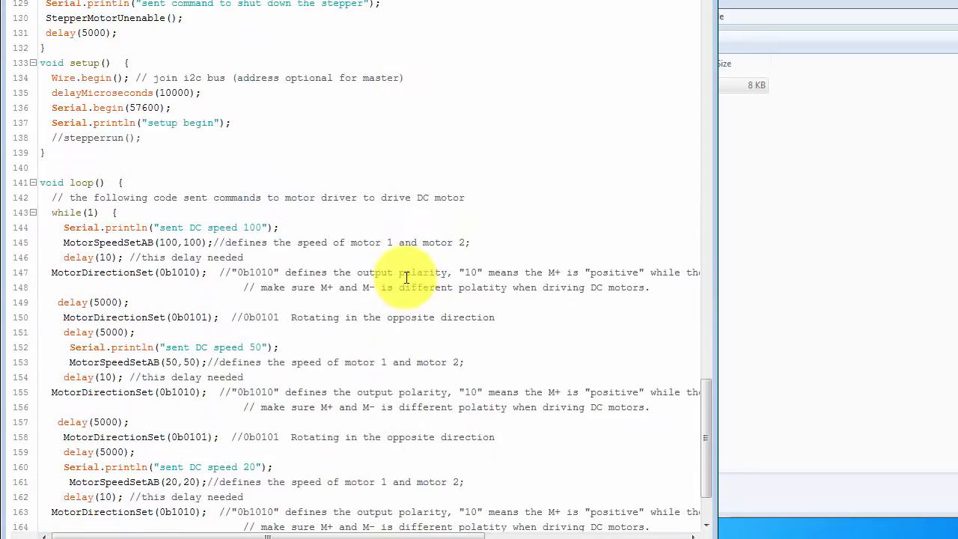
scroll("down", 3)
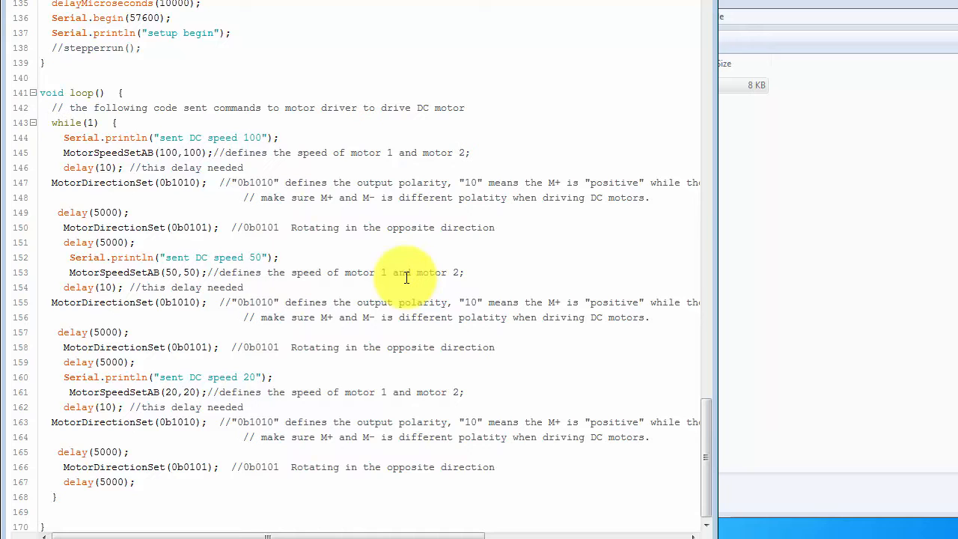
mouse_move(144, 308)
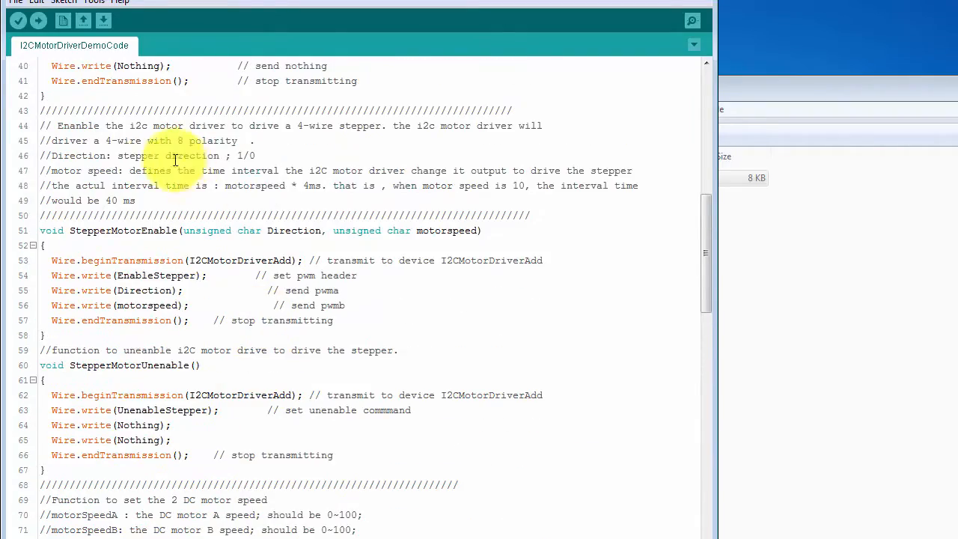
- Scroll back to the motor helper functions and show Tools with Arduino Due (Programming Port) as board
scroll("down", 3)
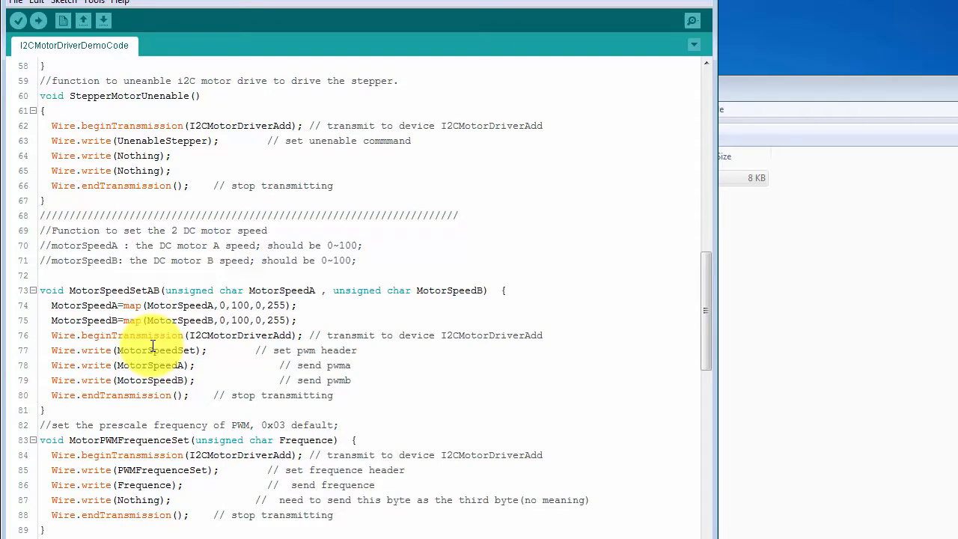
scroll("down", 3)
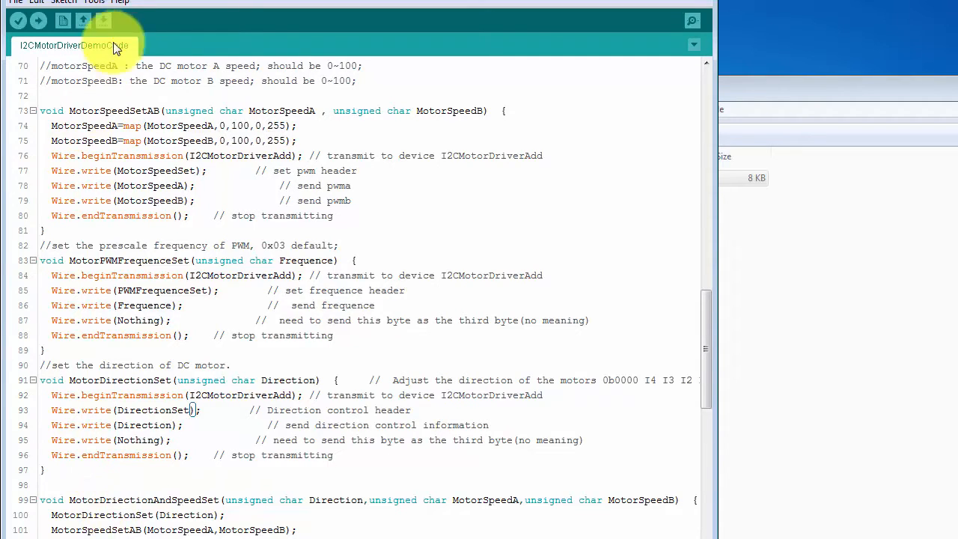
left_click(93, 2)
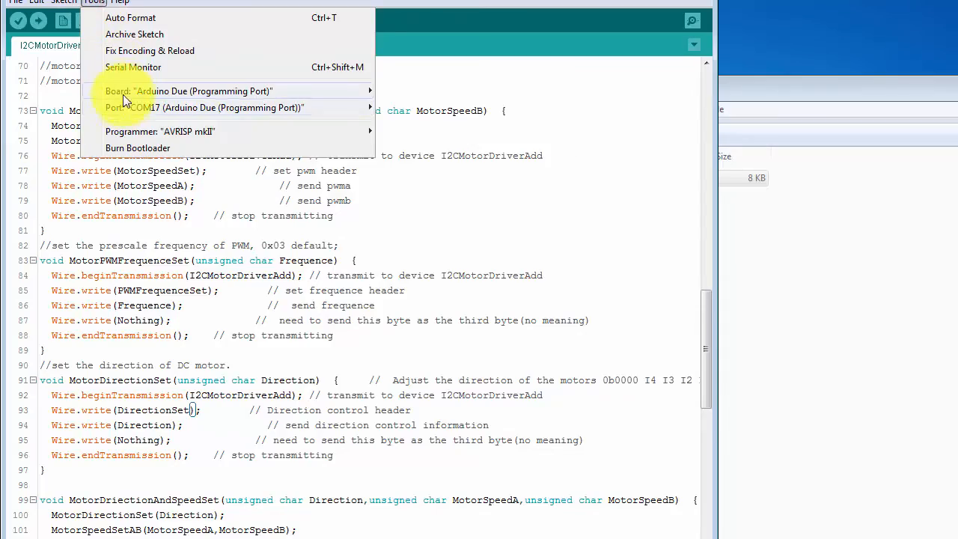